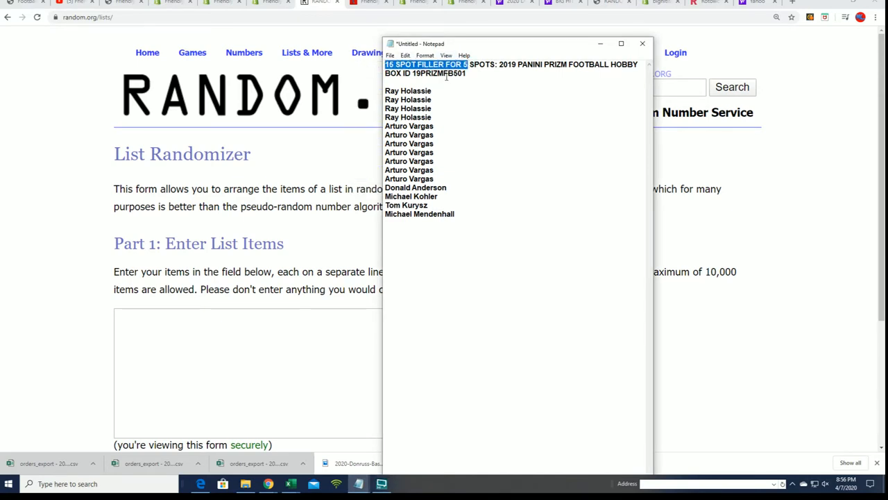
- Select all 15 participant names in Notepad for copying
key("ctrl+a")
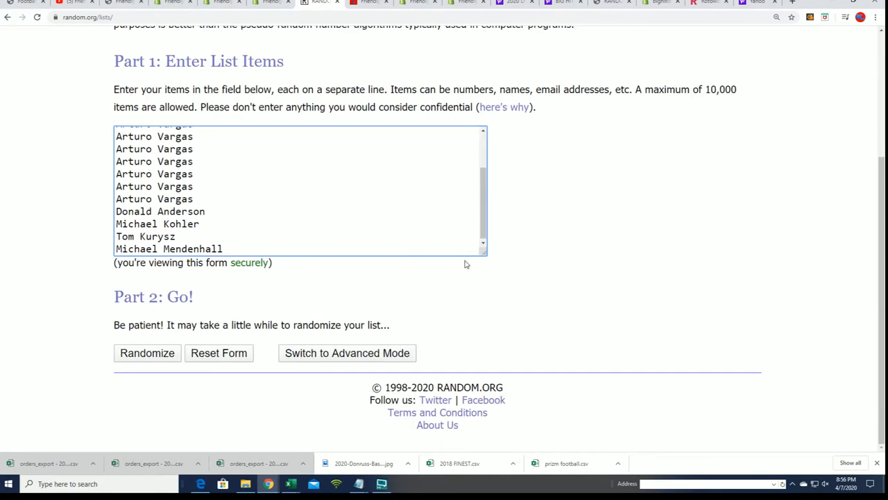
- Randomize the 15-name list, then reshuffle it until six randomizations are done
left_click(148, 353)
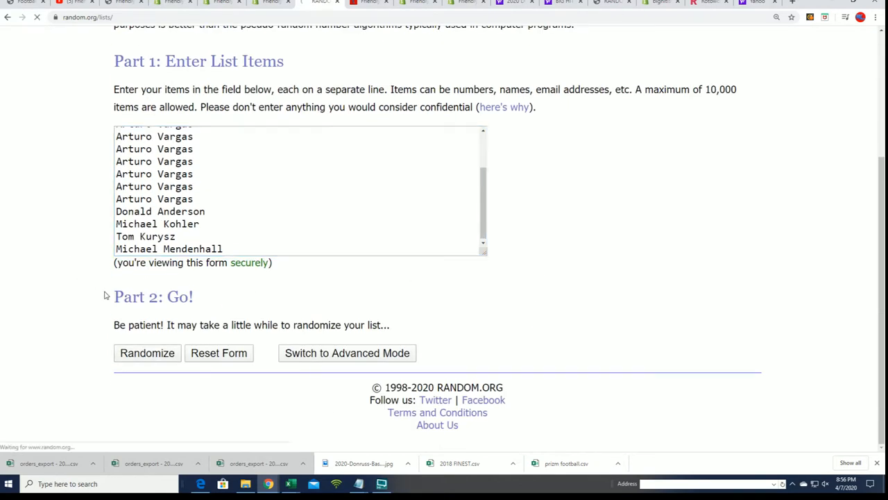
left_click(147, 352)
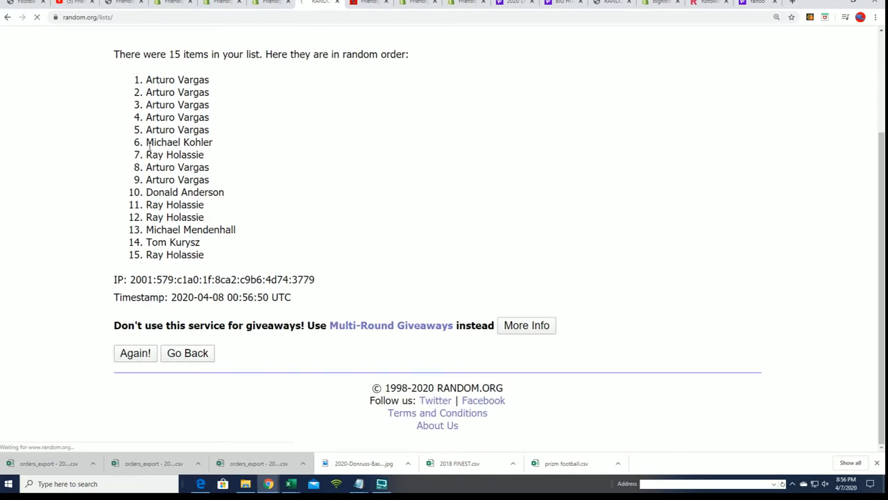
left_click(134, 352)
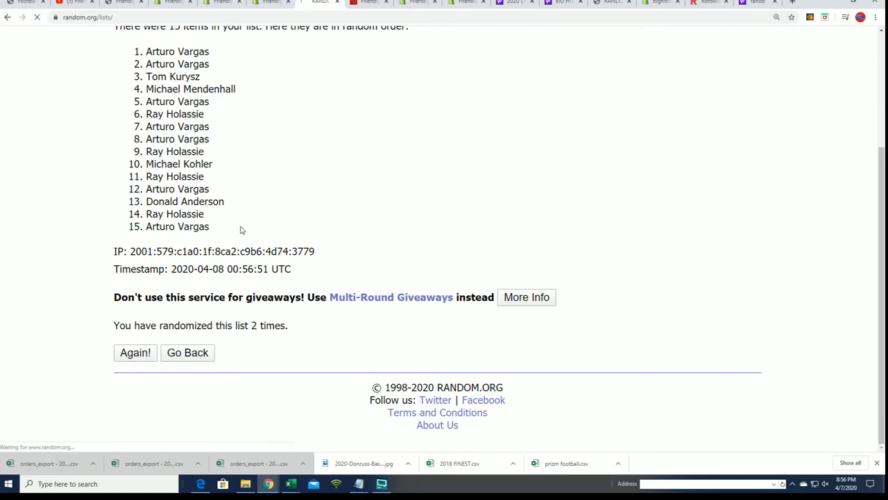
left_click(135, 352)
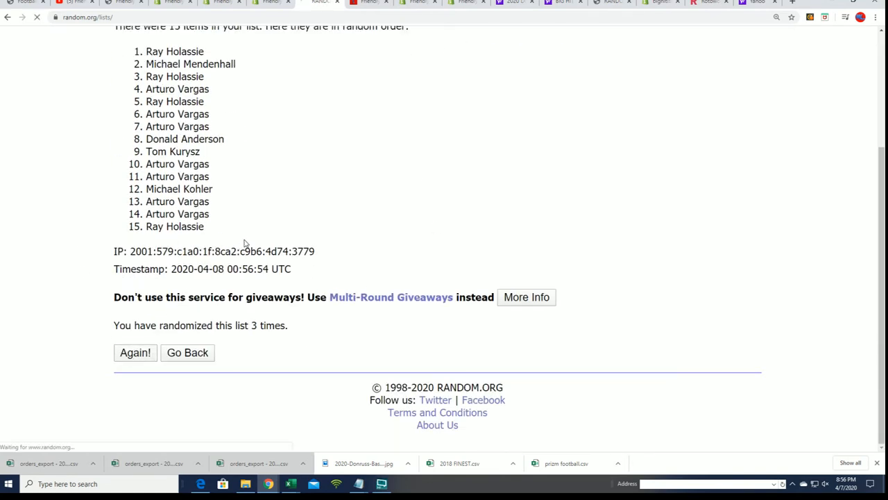
left_click(135, 352)
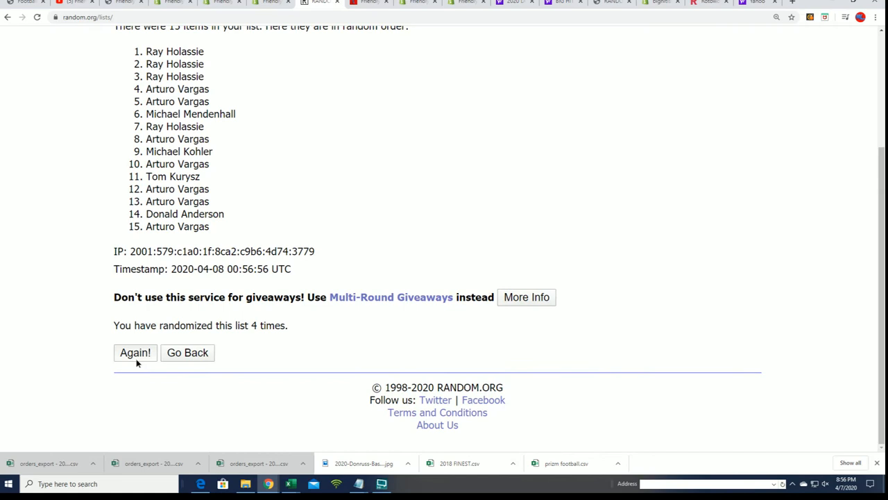
left_click(135, 353)
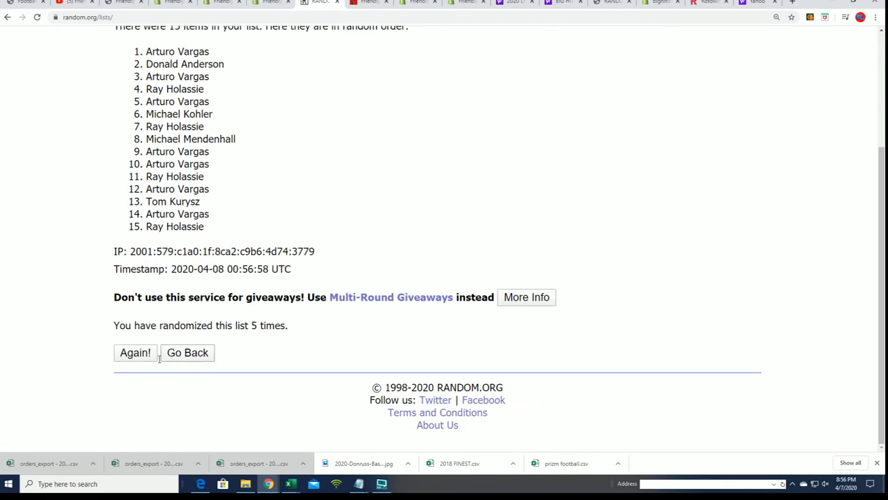
left_click(134, 352)
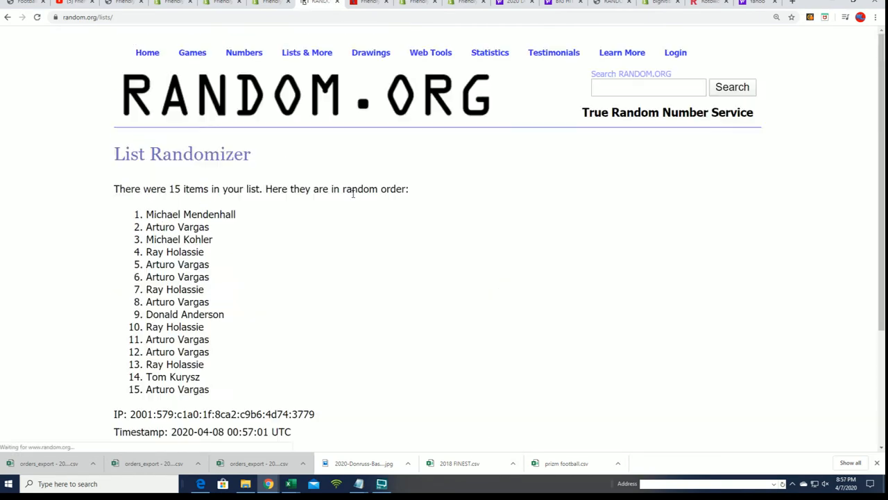
- Scroll down and shuffle the list a seventh time
scroll("down", 3)
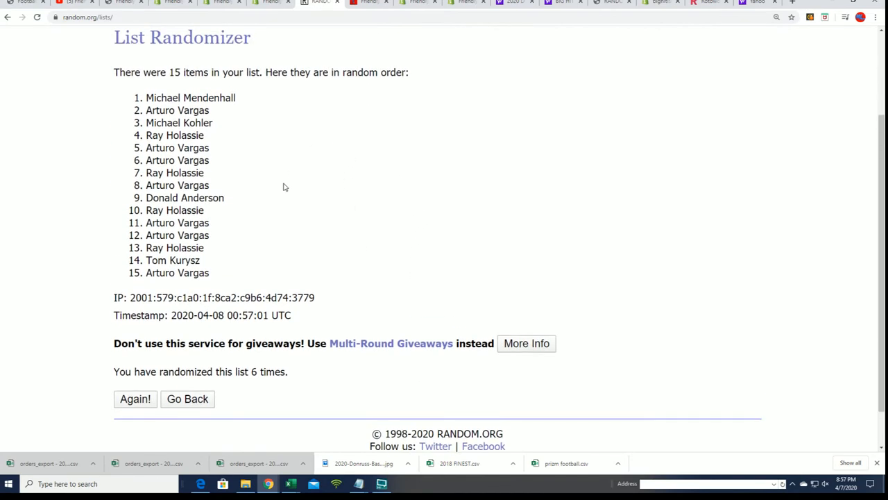
mouse_move(221, 292)
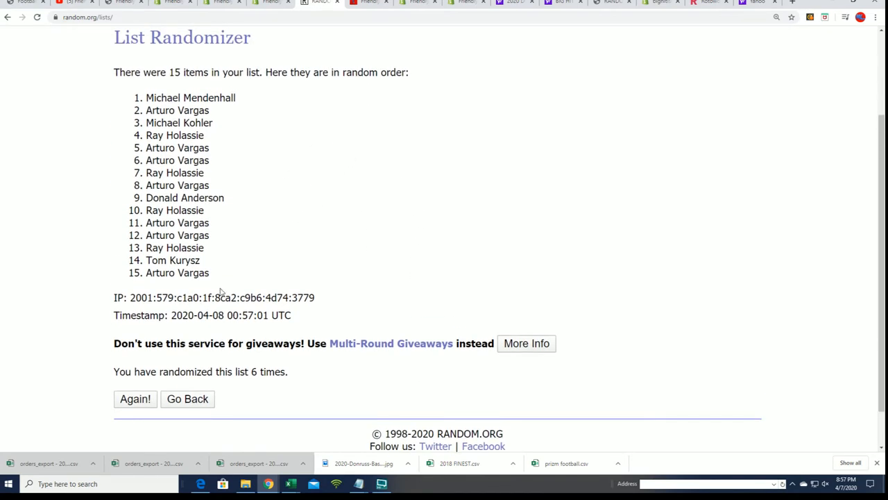
left_click(135, 399)
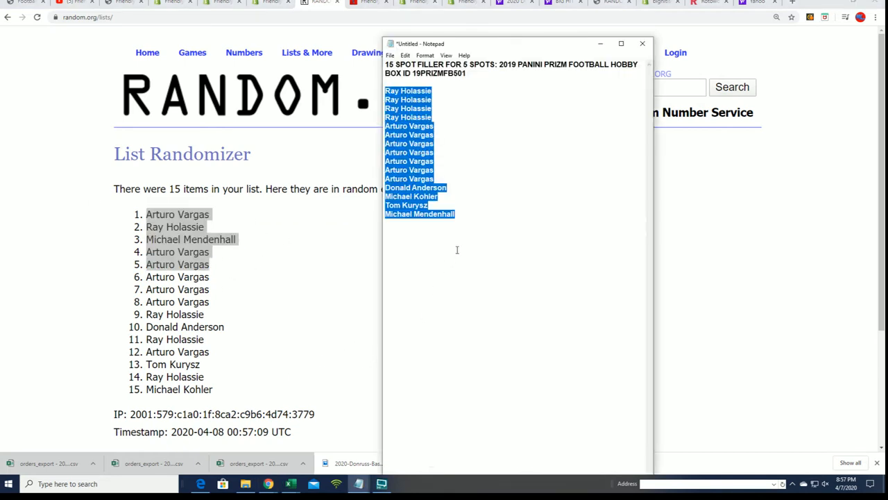
- Clear the name selection in Notepad, leaving the cursor below the list
left_click(444, 249)
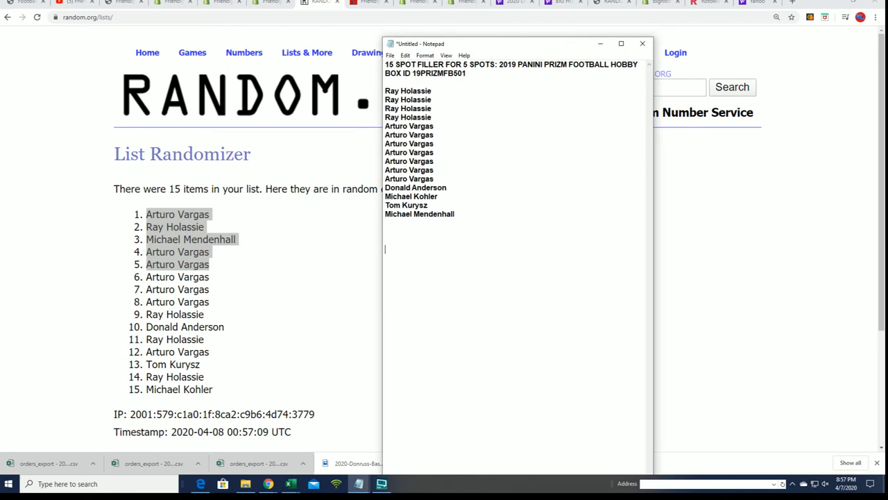